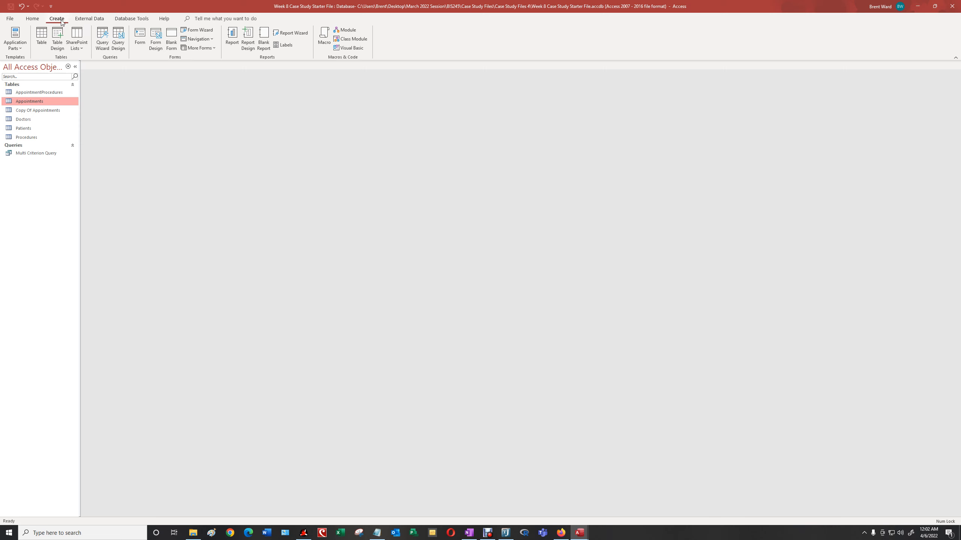
pyautogui.moveTo(102, 38)
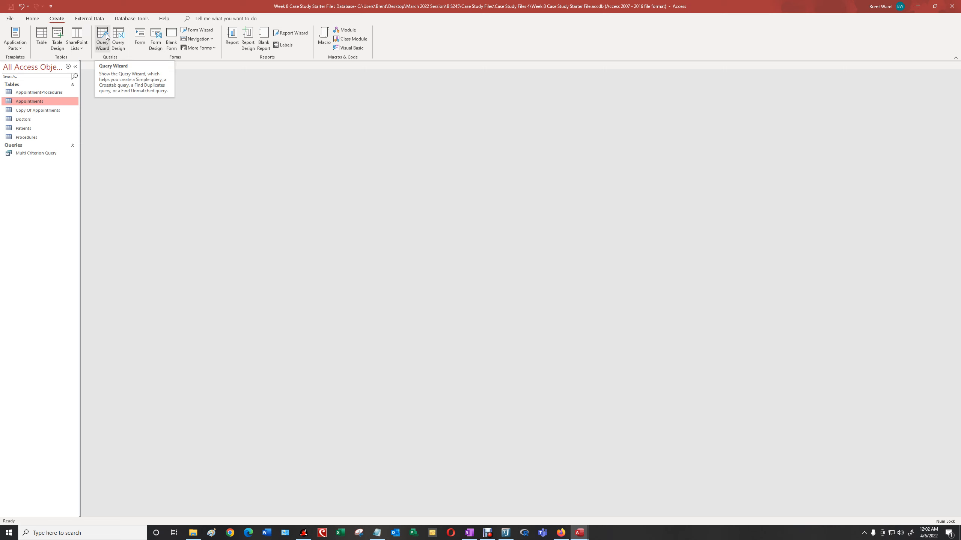
# Start the Query Wizard and choose Crosstab Query Wizard
pyautogui.click(101, 36)
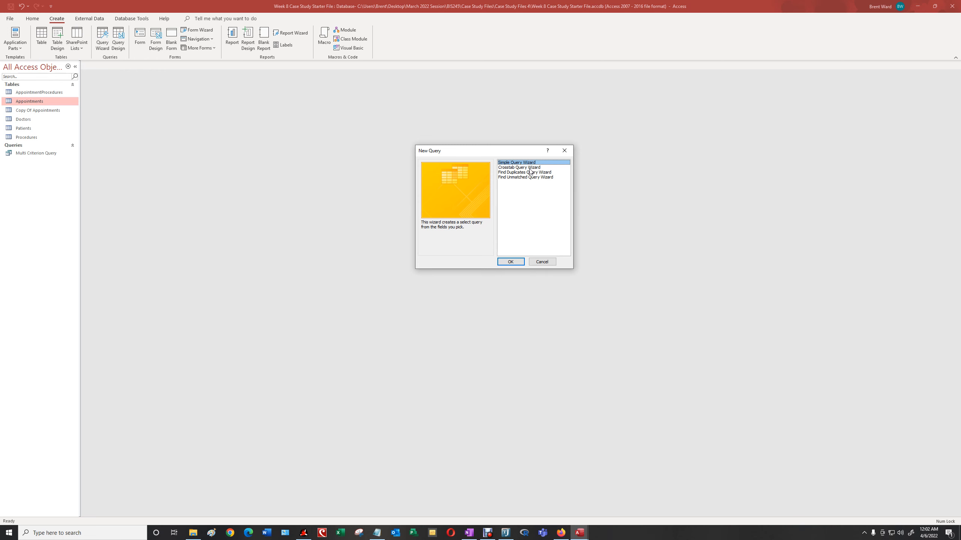
pyautogui.click(520, 168)
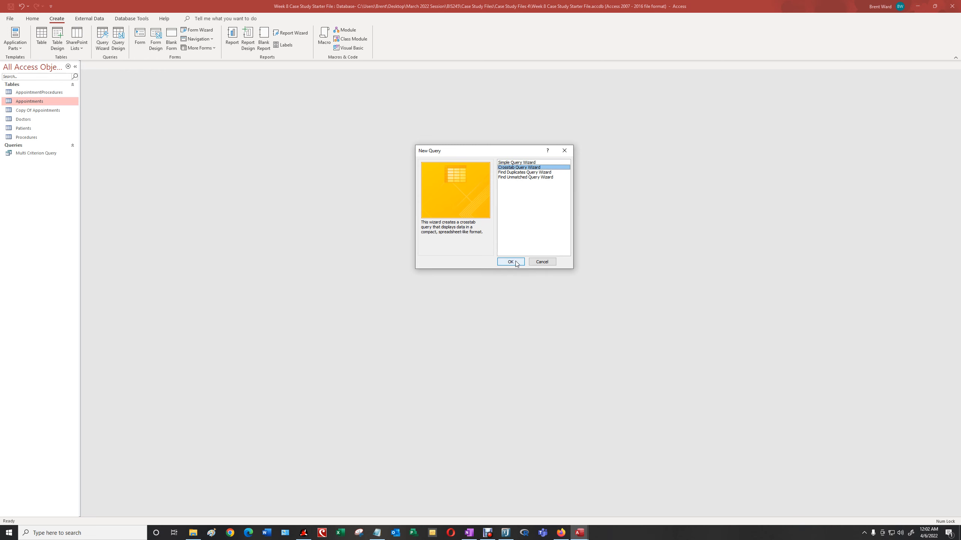
# Base the crosstab on the Appointments table with AppointmentLocation as row headings
pyautogui.click(510, 262)
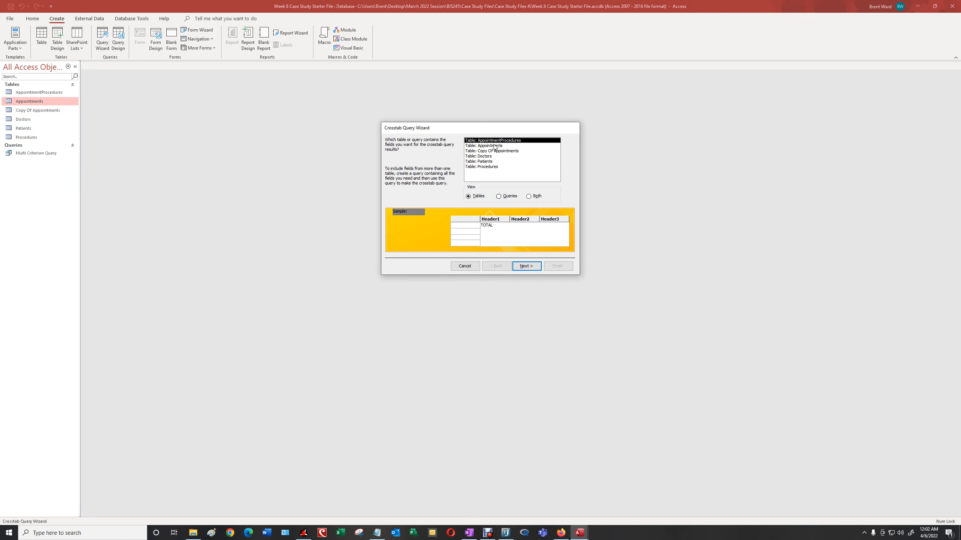
pyautogui.click(490, 146)
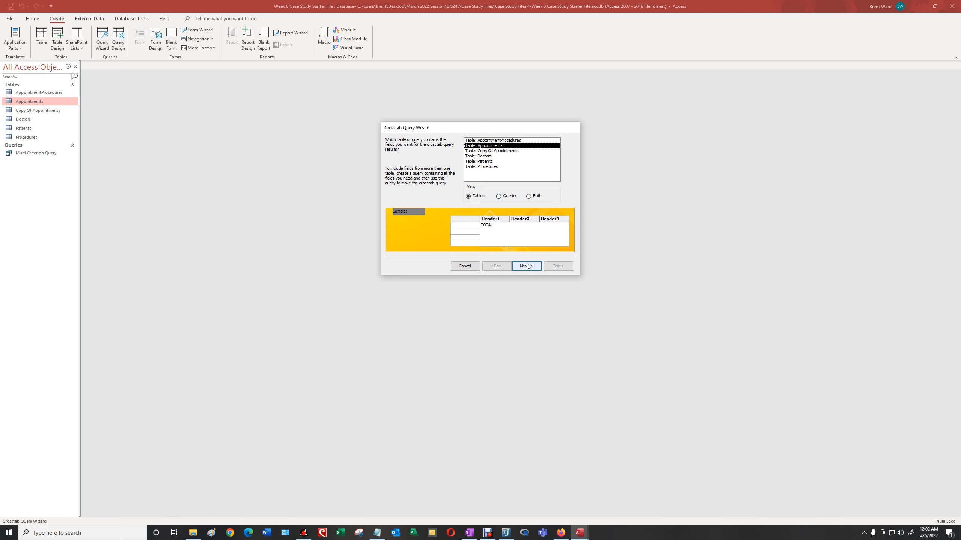
pyautogui.click(525, 265)
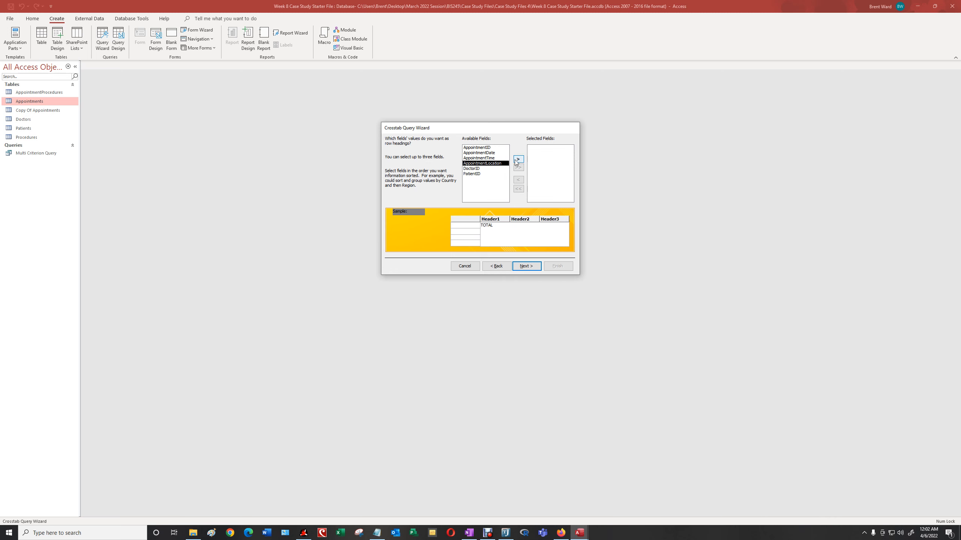
pyautogui.click(518, 159)
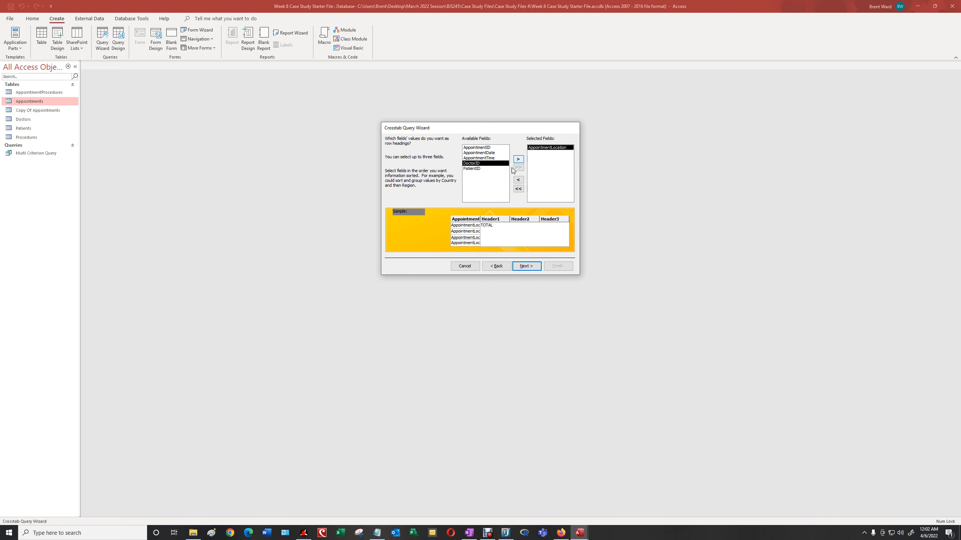
# Use AppointmentDate grouped by Year as column headings, counting AppointmentID
pyautogui.click(525, 266)
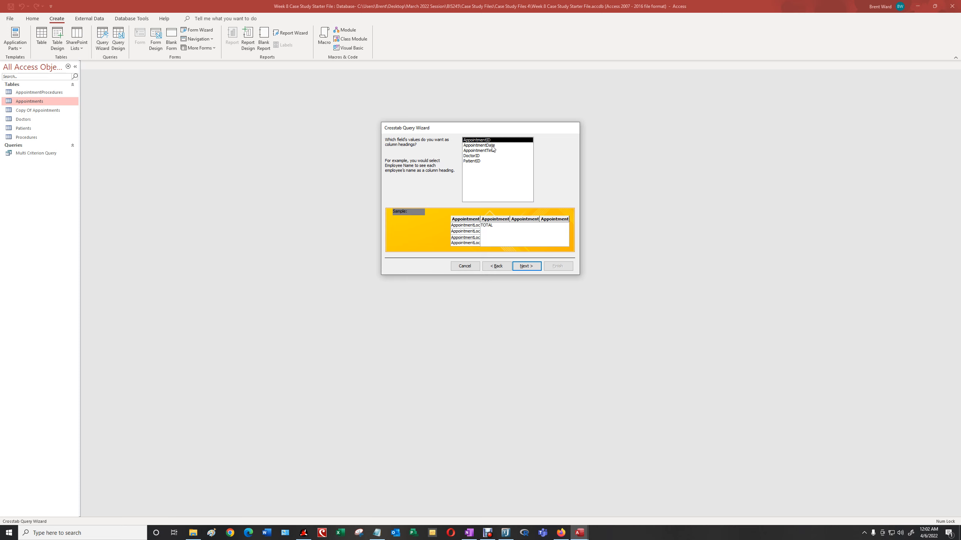
pyautogui.click(479, 146)
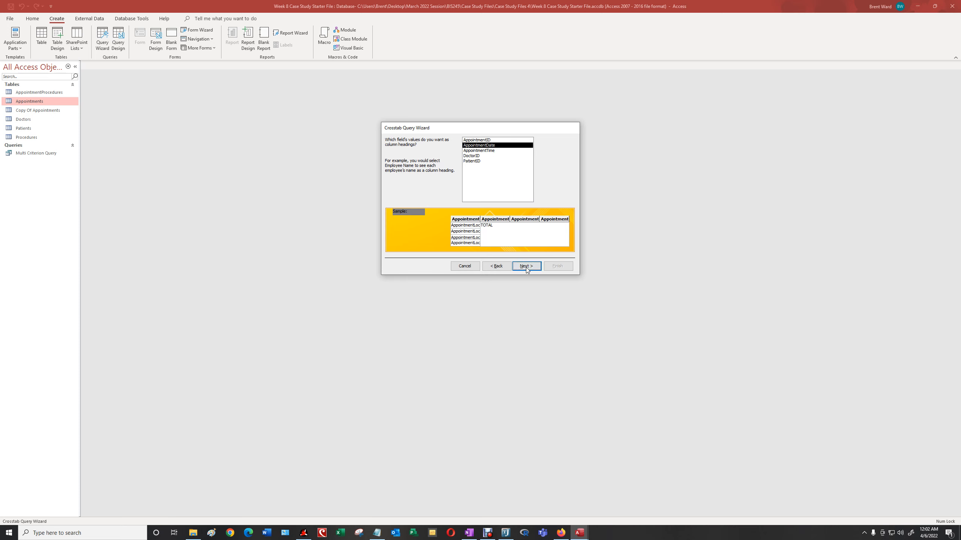
pyautogui.click(525, 266)
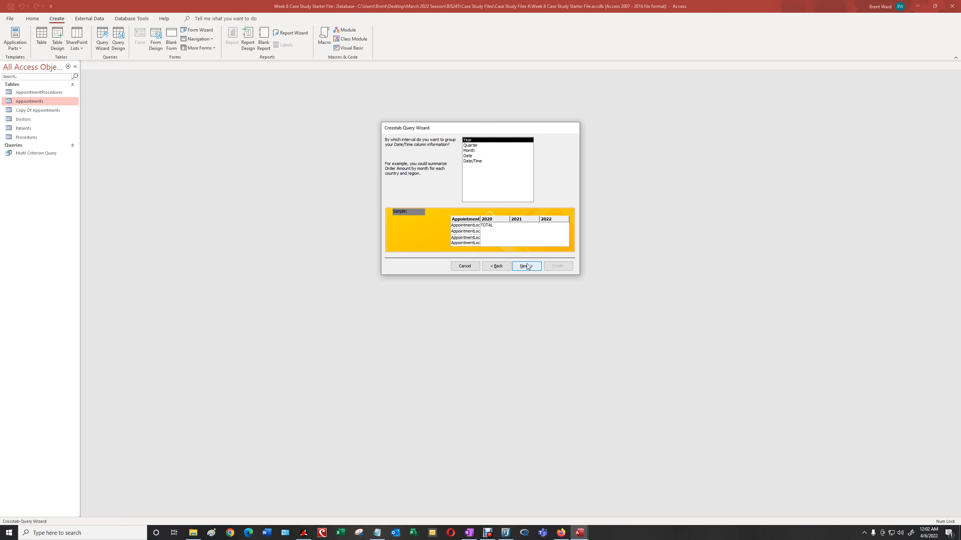
pyautogui.click(525, 265)
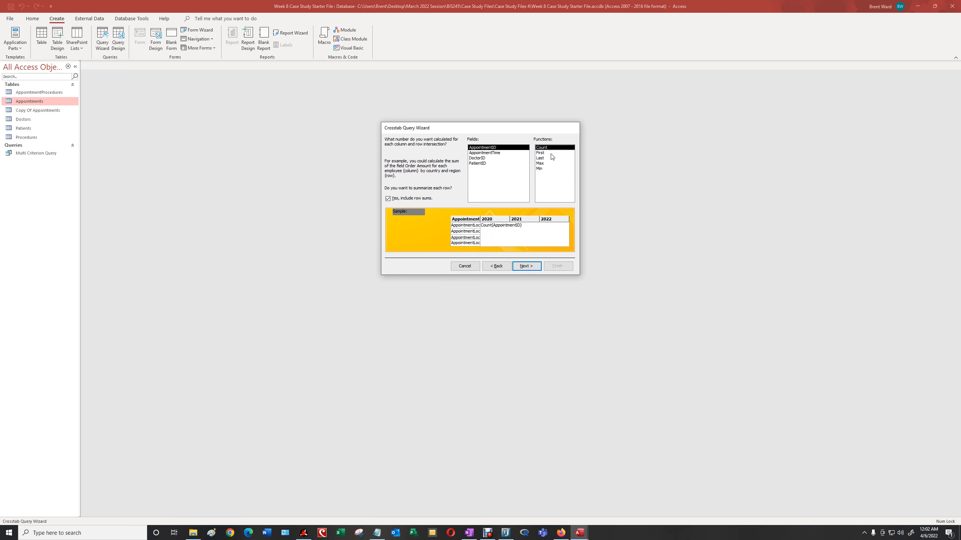
pyautogui.moveTo(548, 153)
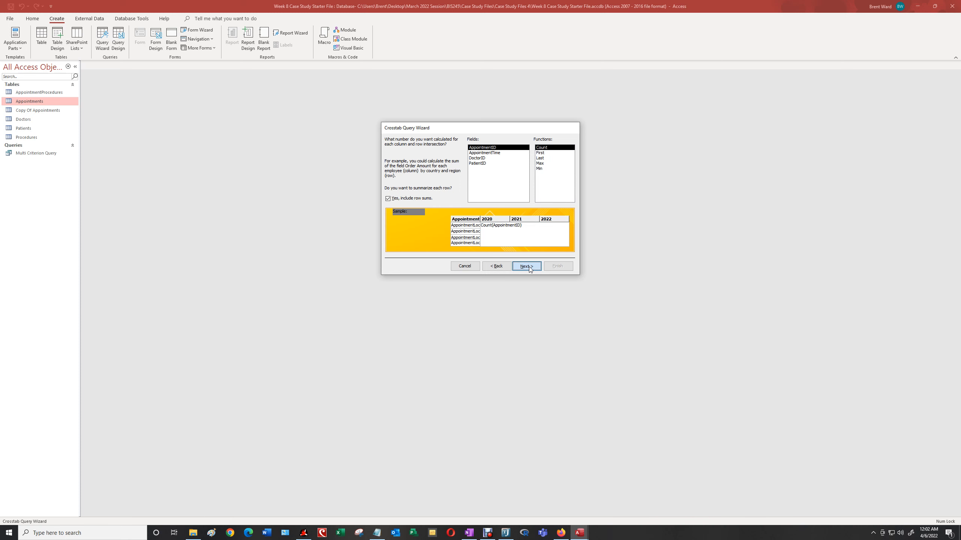
pyautogui.click(525, 266)
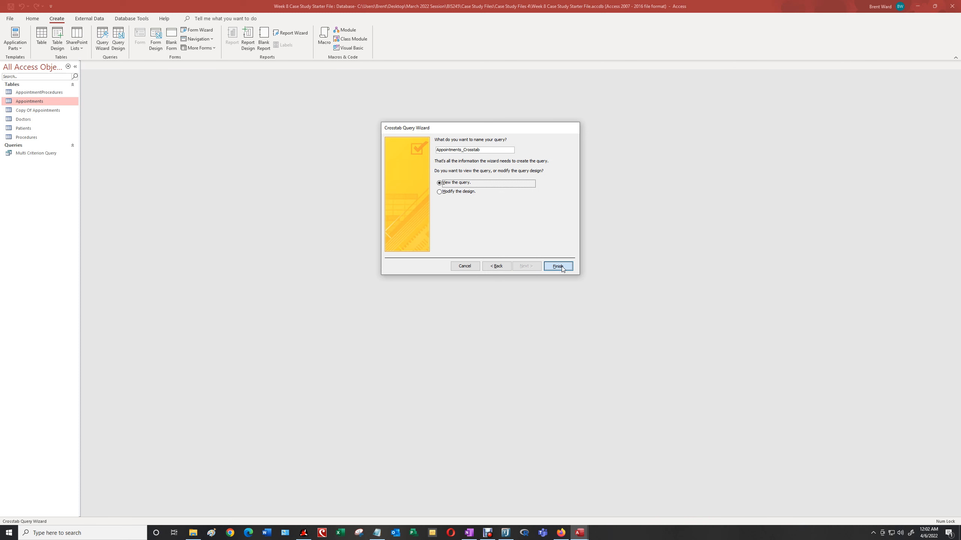
# Finish the wizard and select the 2022 column in the Appointments_Crosstab datasheet
pyautogui.click(557, 266)
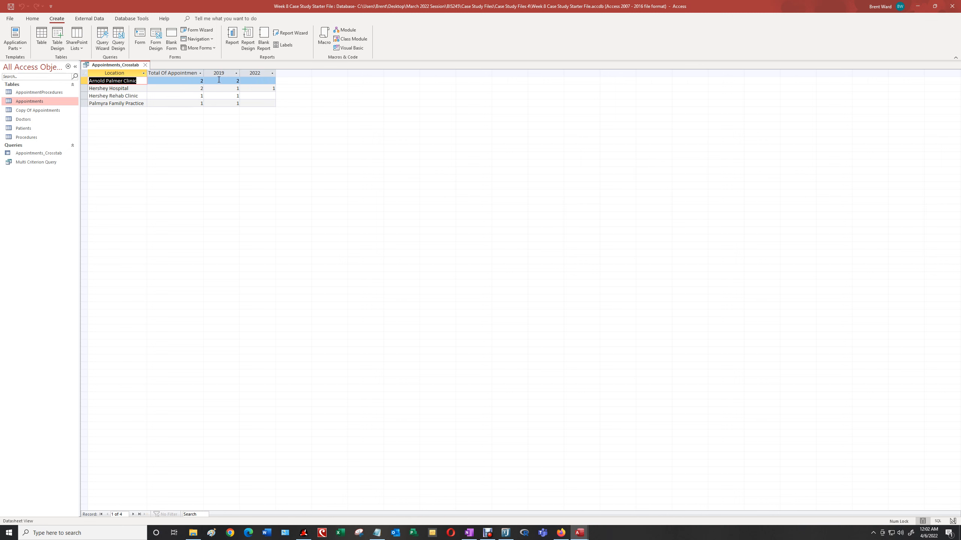
pyautogui.click(255, 73)
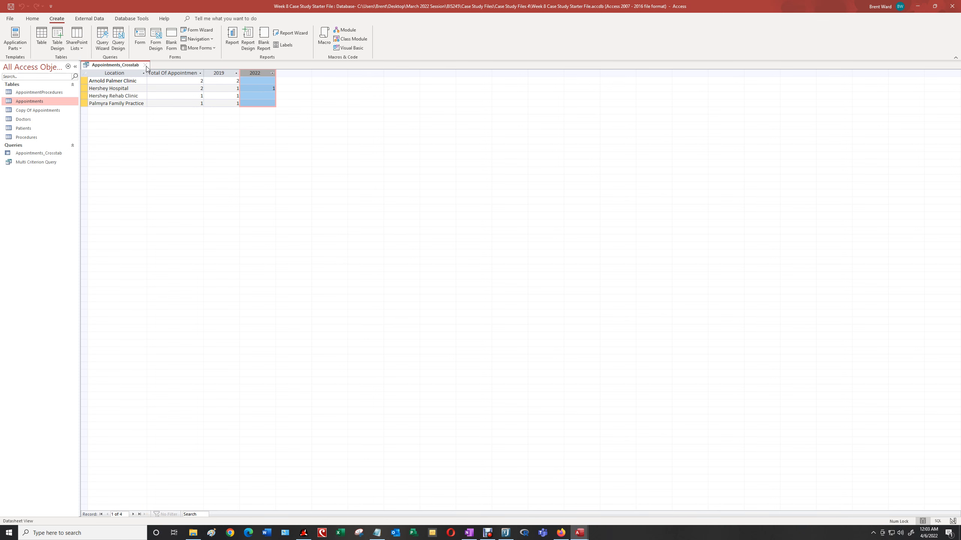
# Close and save Appointments_Crosstab, then reopen it from the navigation pane and close it
pyautogui.click(144, 65)
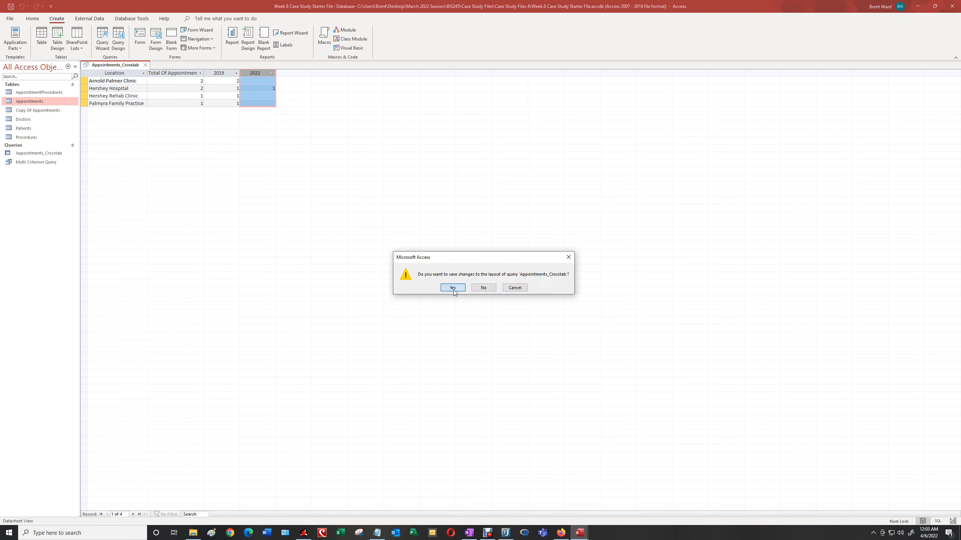
pyautogui.click(453, 287)
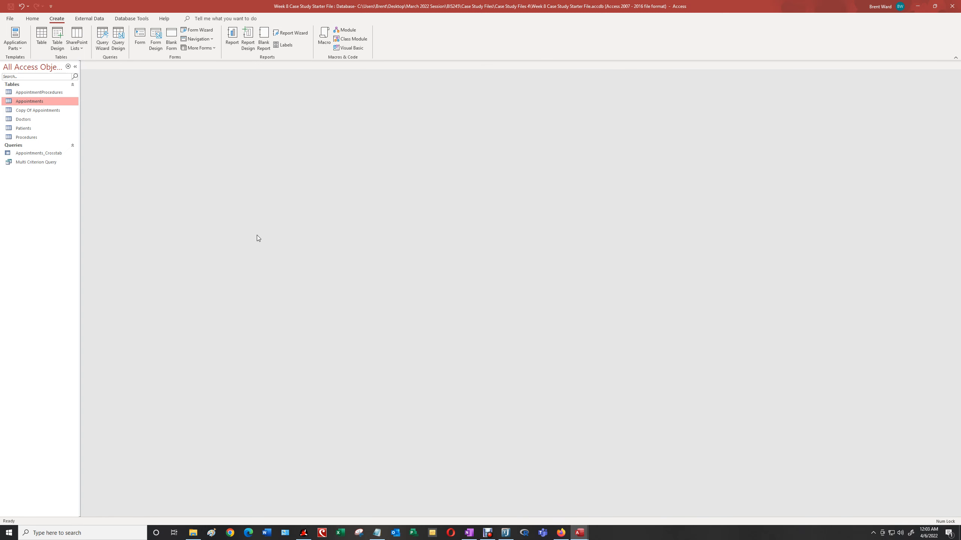
pyautogui.doubleClick(35, 153)
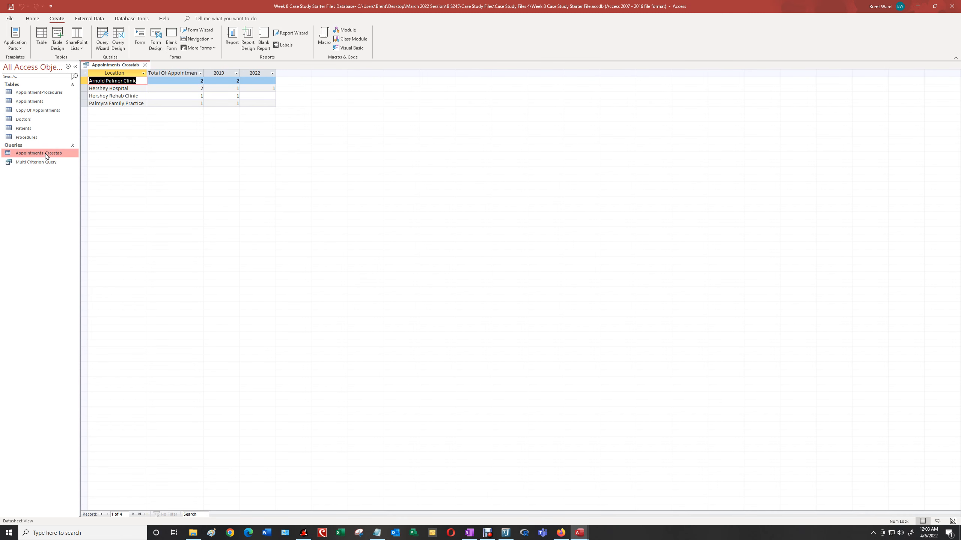
pyautogui.click(144, 65)
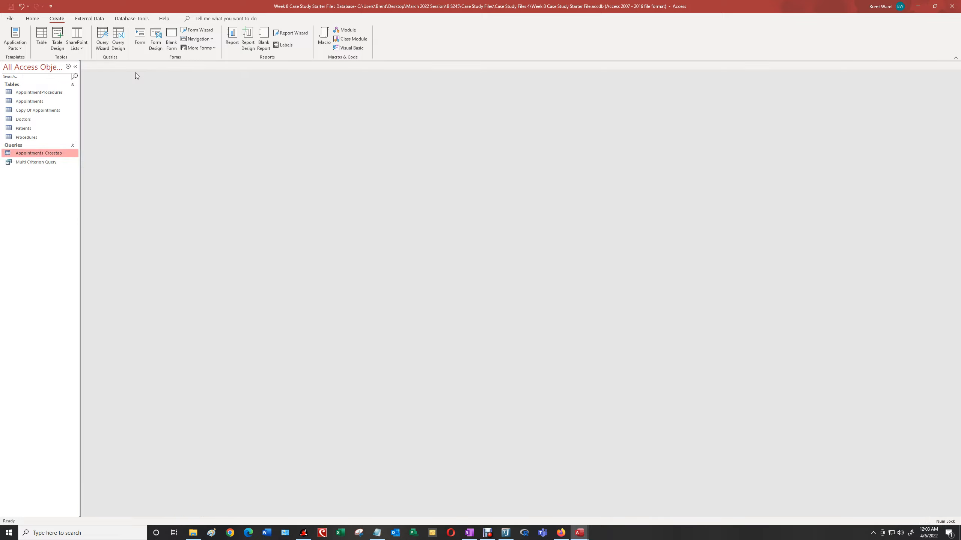
pyautogui.moveTo(307, 180)
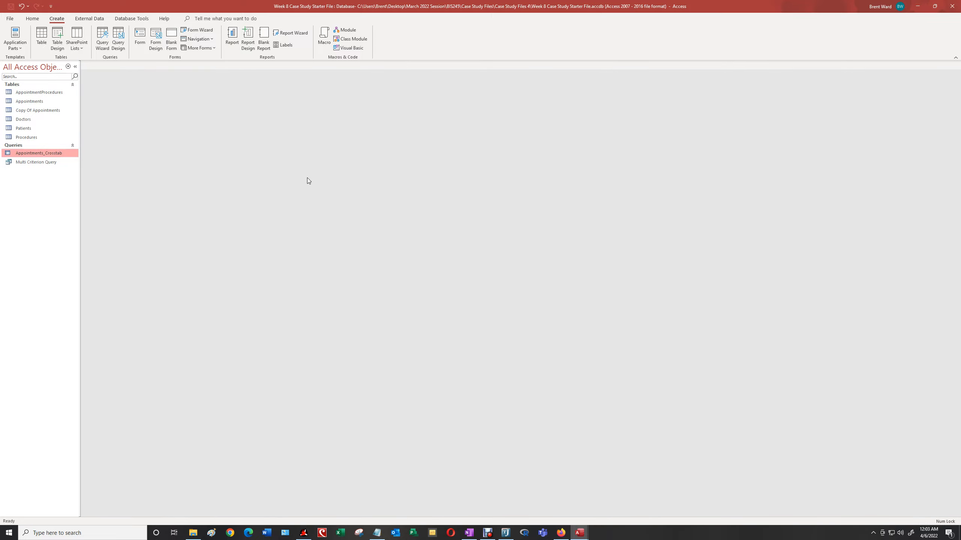